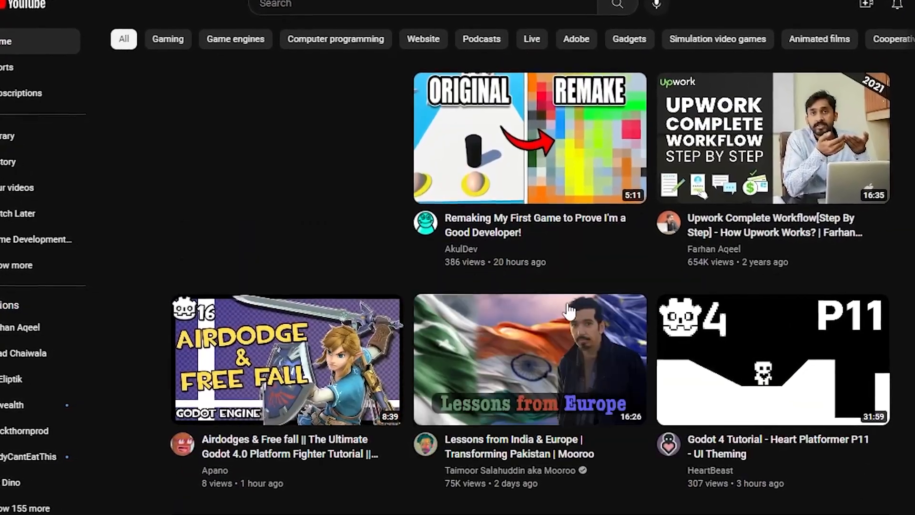
- Scroll the scene panel while assembling the Floor body under Main
{"action": "scroll", "scroll_direction": "down", "scroll_amount": 3}
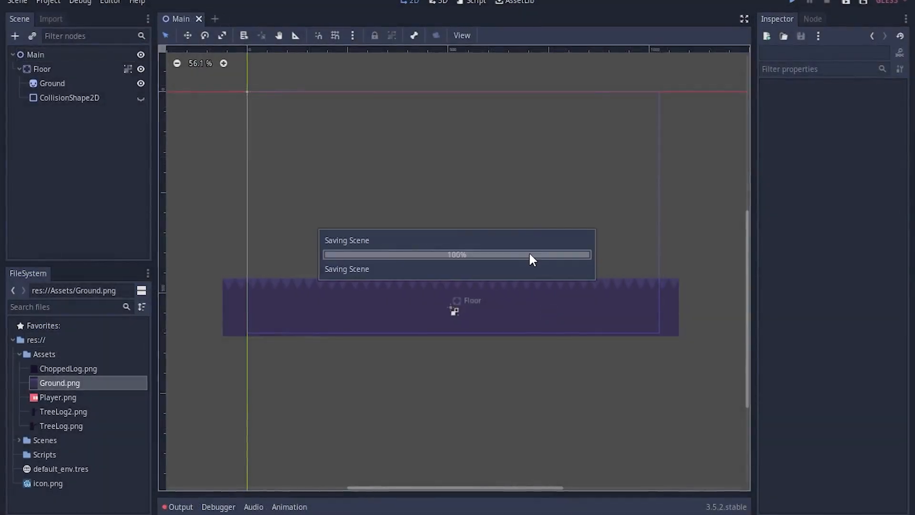
{"action": "left_click", "coordinate": [792, 0]}
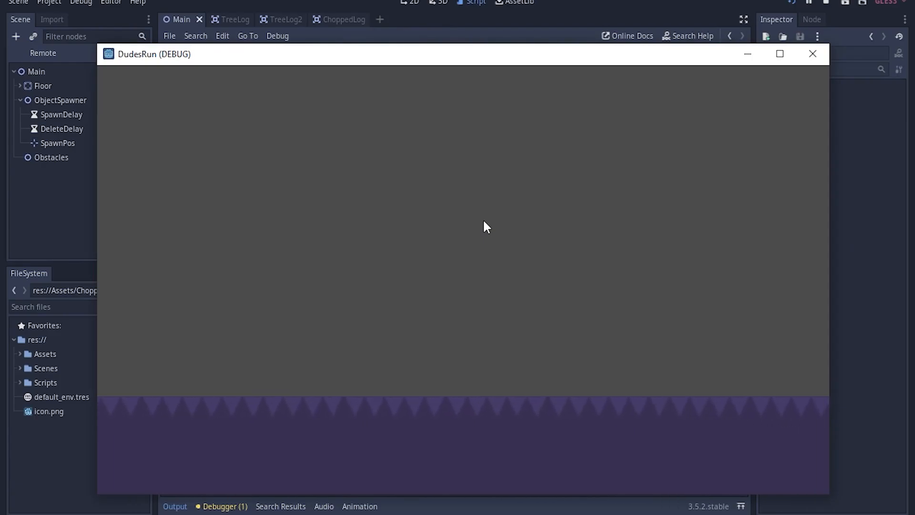
{"action": "mouse_move", "coordinate": [570, 301]}
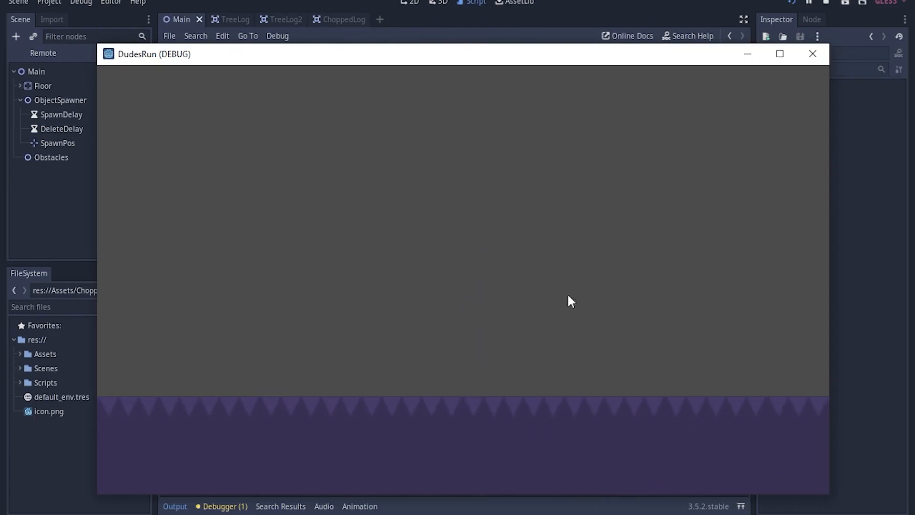
- Run the game to show the pink player on the floor with a log obstacle approaching
{"action": "left_click", "coordinate": [222, 19]}
{"action": "type", "text": "pla"}
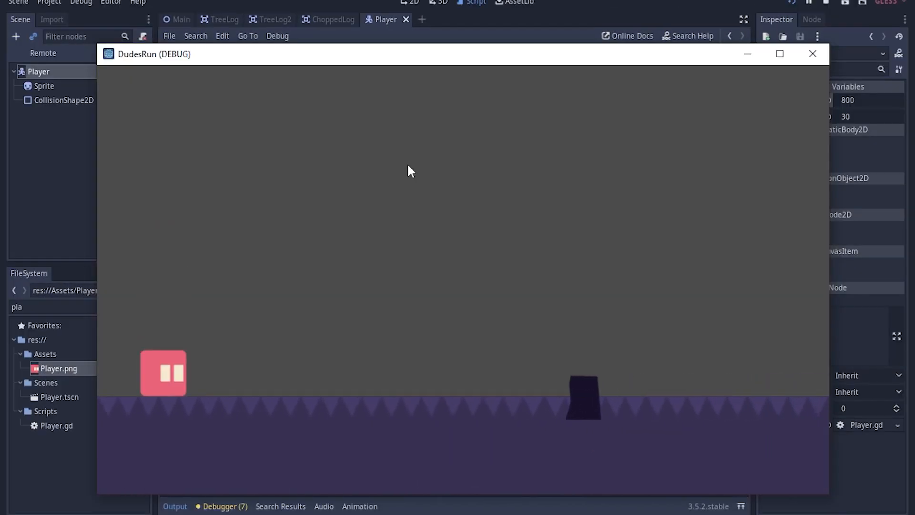
- Switch to the GameUI work and start the GameFieldUI script for the Distance label
{"action": "left_click", "coordinate": [332, 19]}
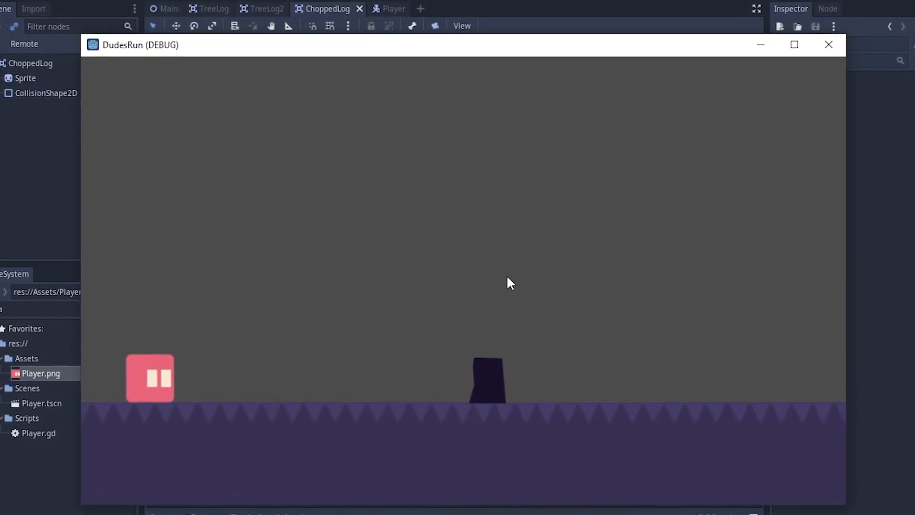
{"action": "left_click", "coordinate": [827, 45]}
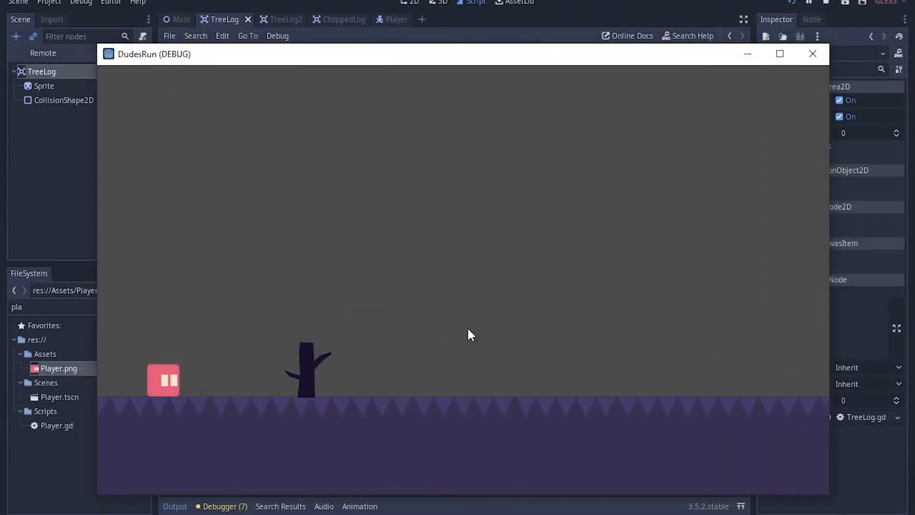
{"action": "mouse_move", "coordinate": [559, 351]}
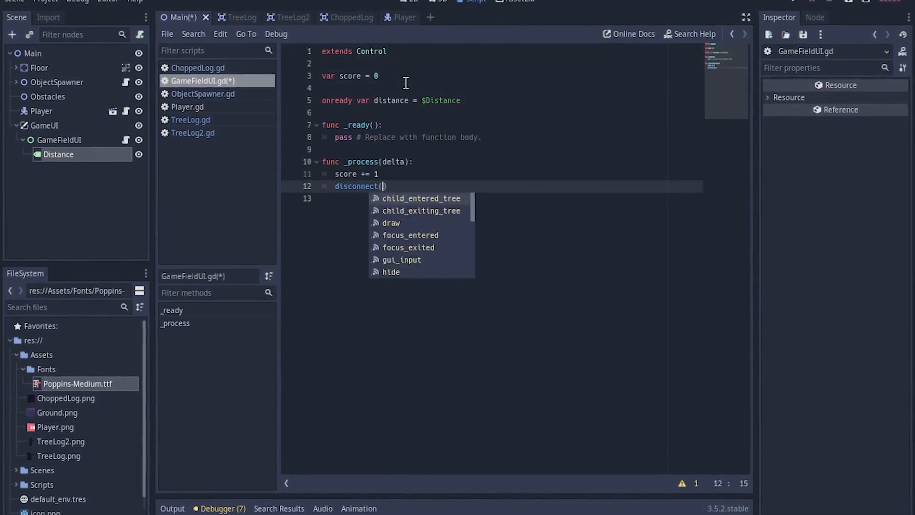
- Write distanceLabel.text = with a "%.0f" format string in _process
{"action": "type", "text": "distanceLabel.text = sc"}
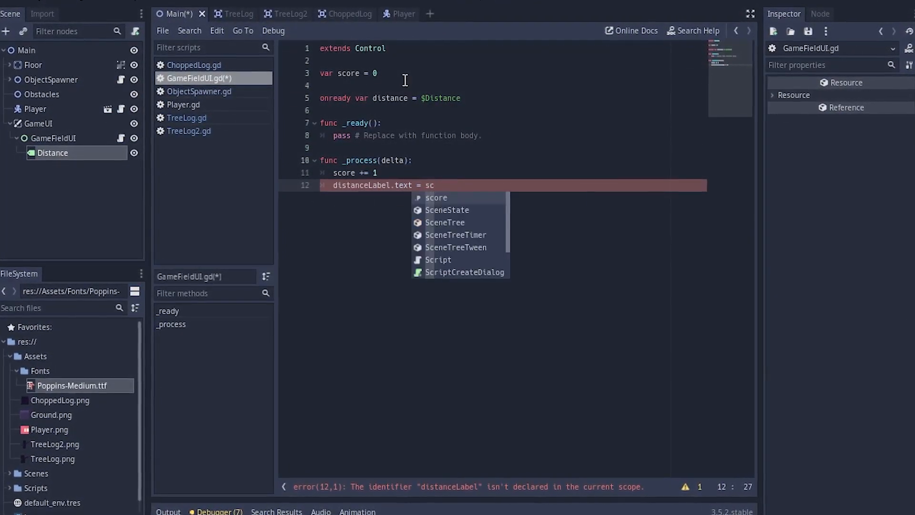
{"action": "type", "text": "\"%.0f\""}
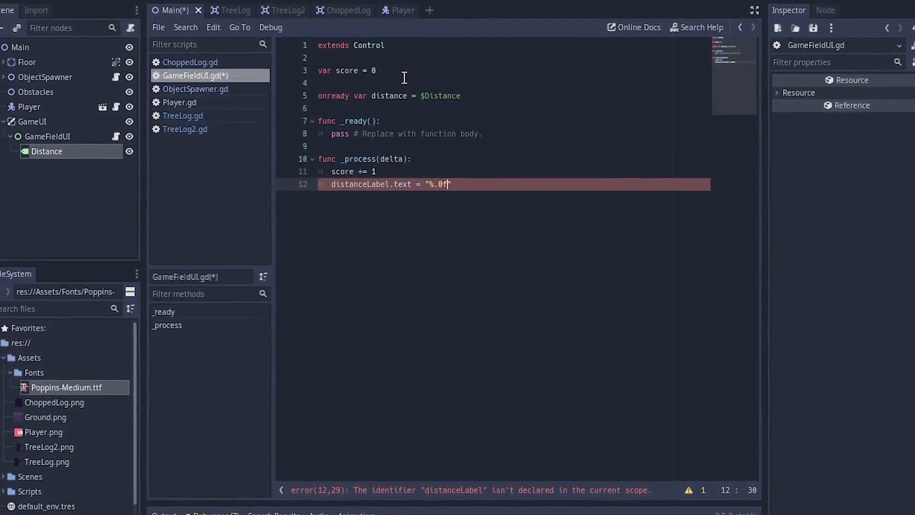